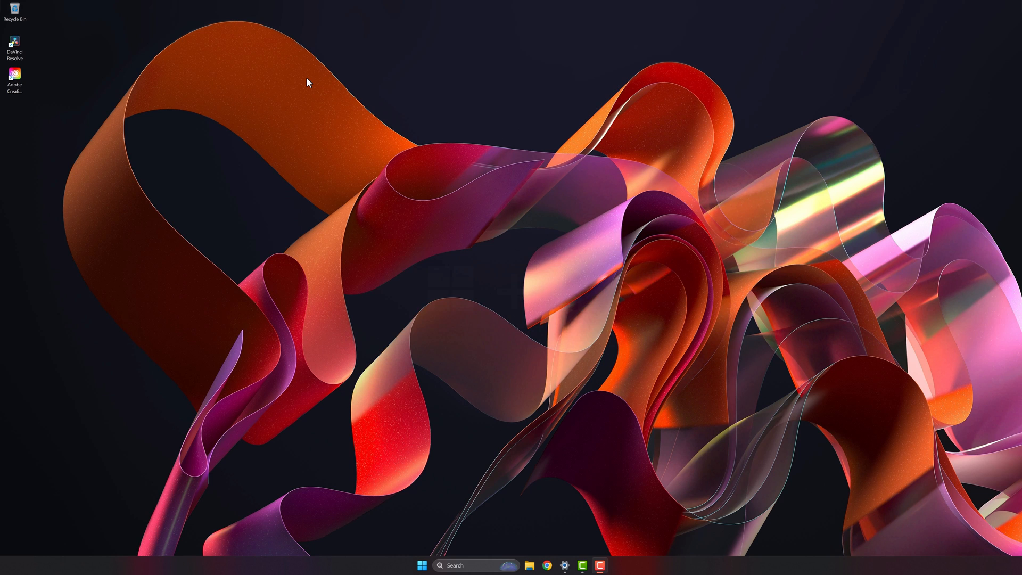
Run dxdiag and view Display 2, showing the NVIDIA GeForce RTX 3080 Laptop GPU and driver
{"action": "type", "text": "dxdiag"}
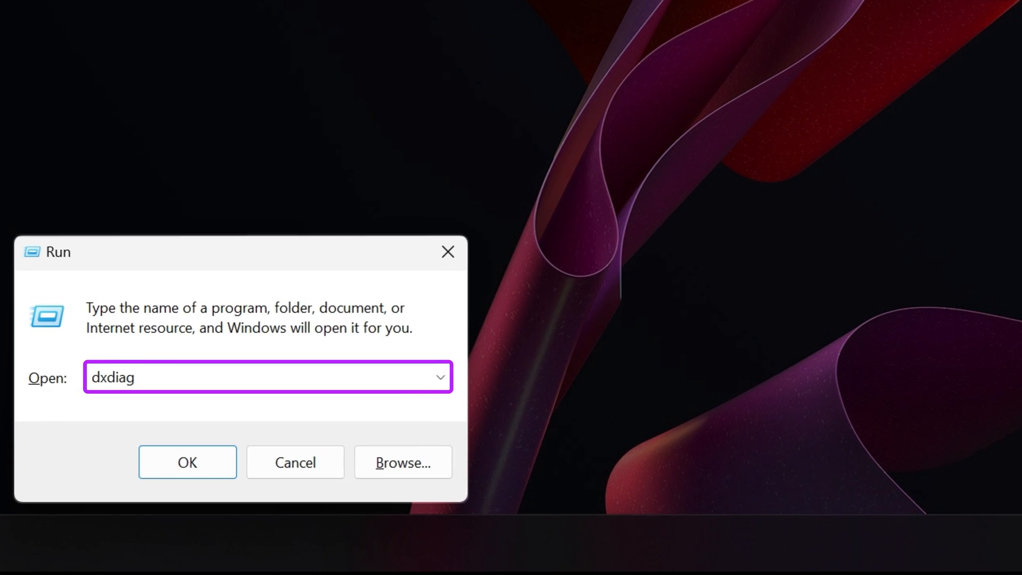
{"action": "left_click", "coordinate": [187, 462]}
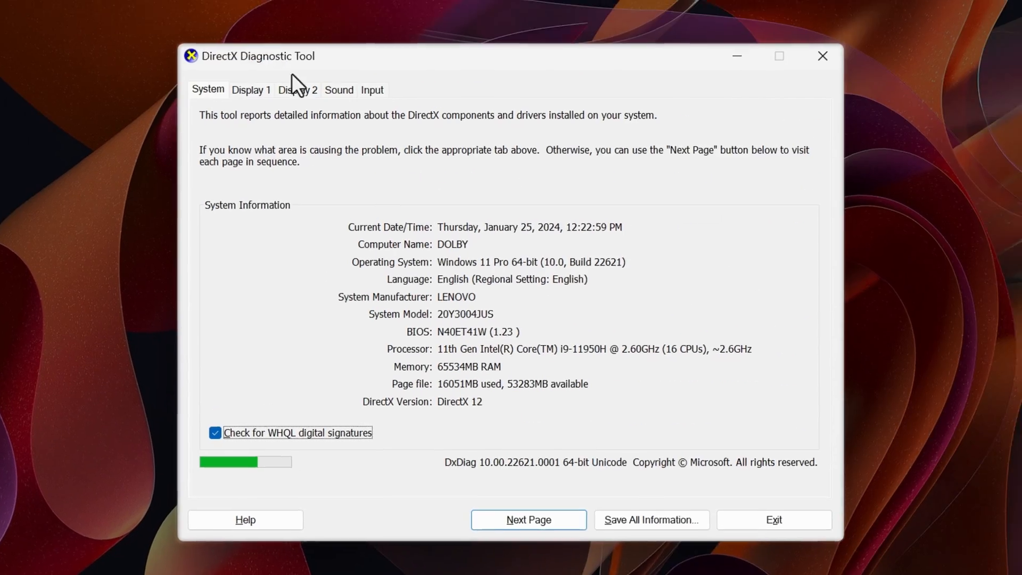
{"action": "left_click", "coordinate": [298, 89]}
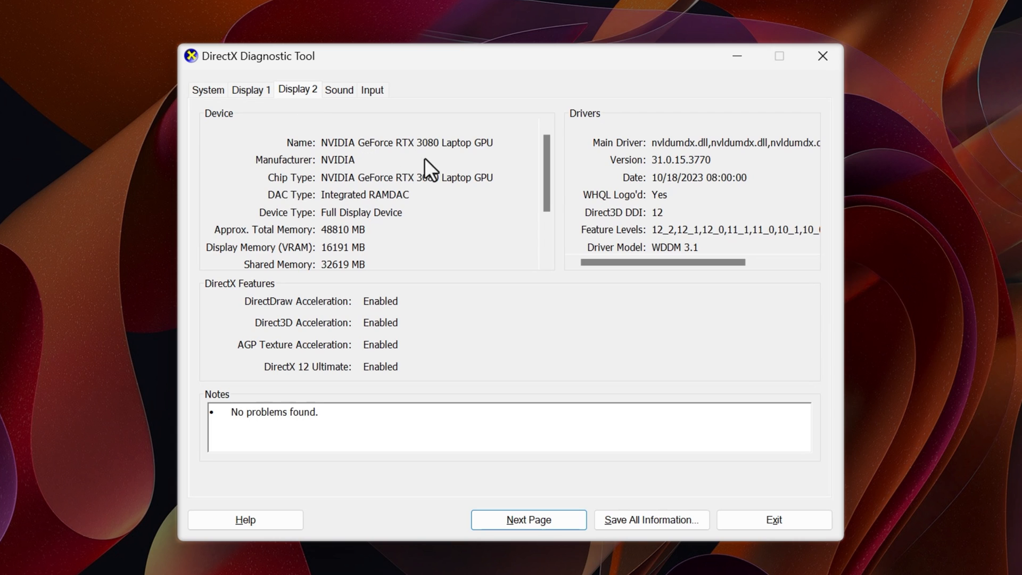
{"action": "scroll", "scroll_direction": "down", "scroll_amount": 3}
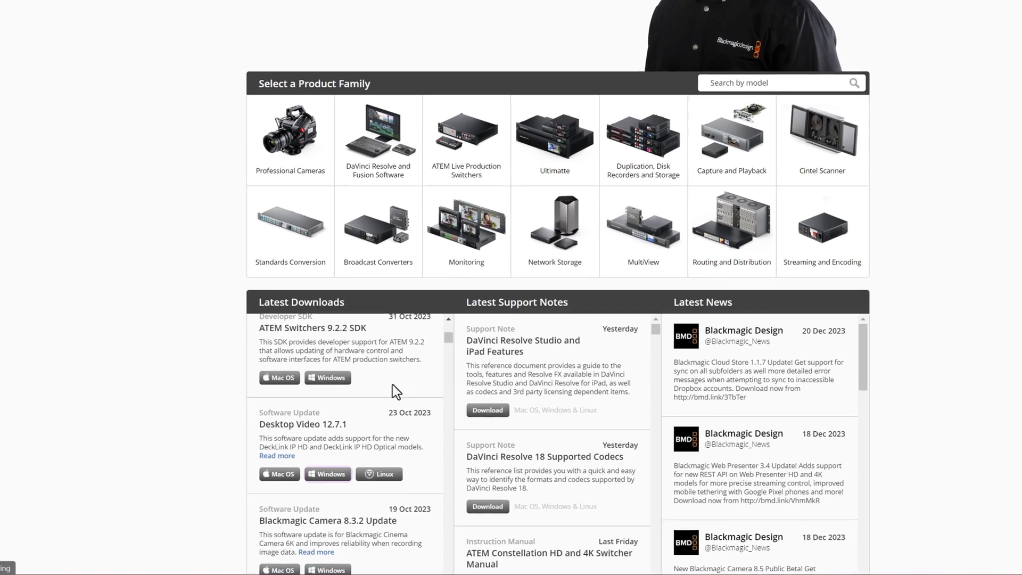
Open Preferences > System > Video and Audio I/O, where Monitor device is None
{"action": "left_click", "coordinate": [327, 473]}
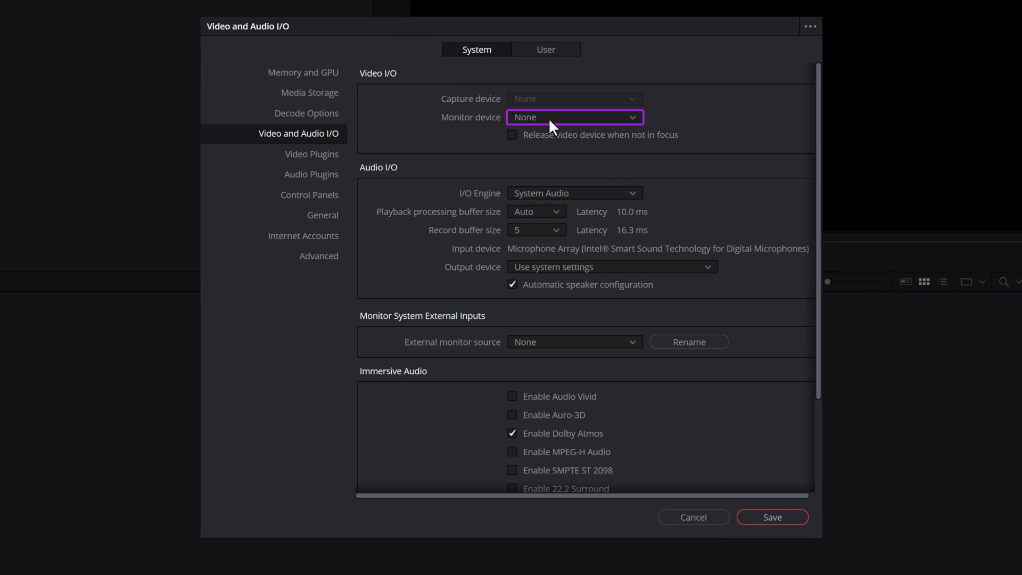
Choose UltraStudio Monitor 3G as the monitor device and save the preferences
{"action": "left_click", "coordinate": [574, 117]}
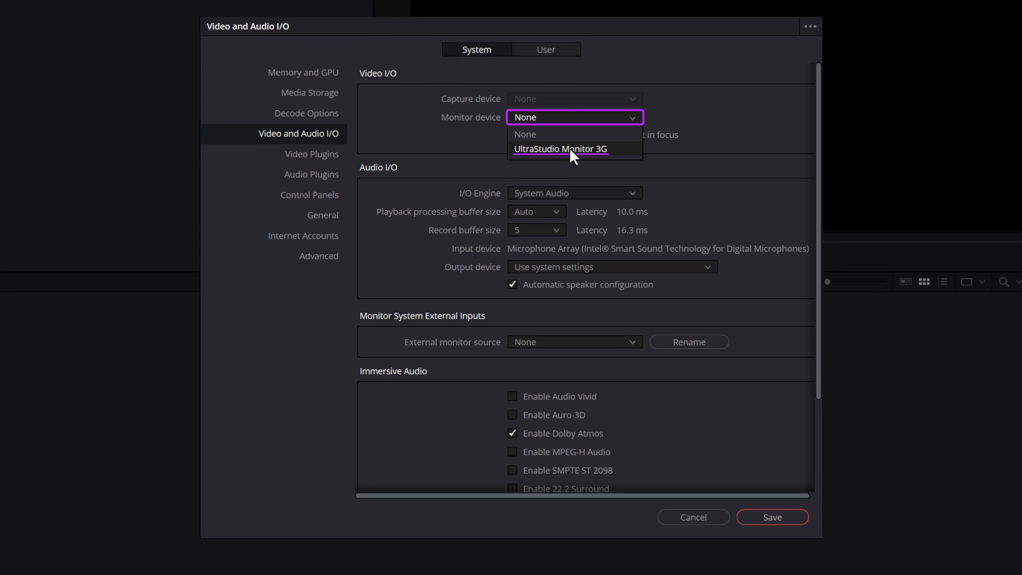
{"action": "left_click", "coordinate": [557, 148]}
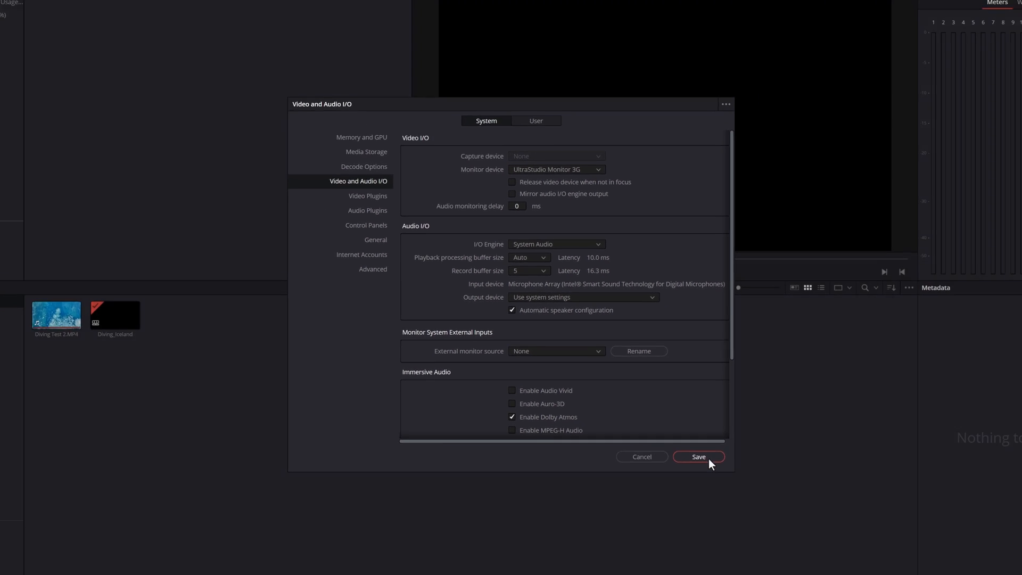
{"action": "left_click", "coordinate": [698, 457]}
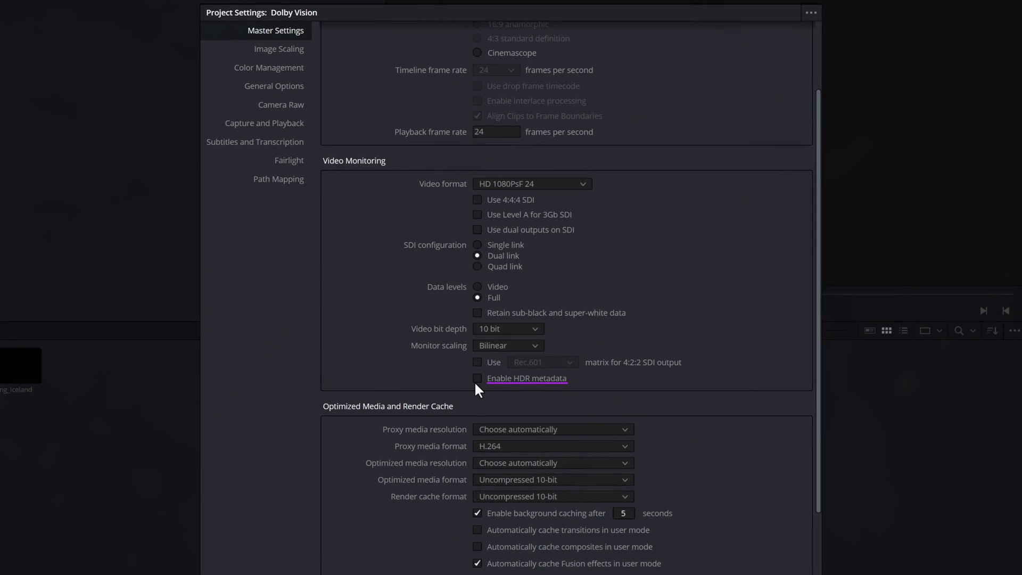
Tick Enable HDR metadata in Master Settings and set Output color space to HDR PQ
{"action": "left_click", "coordinate": [477, 377]}
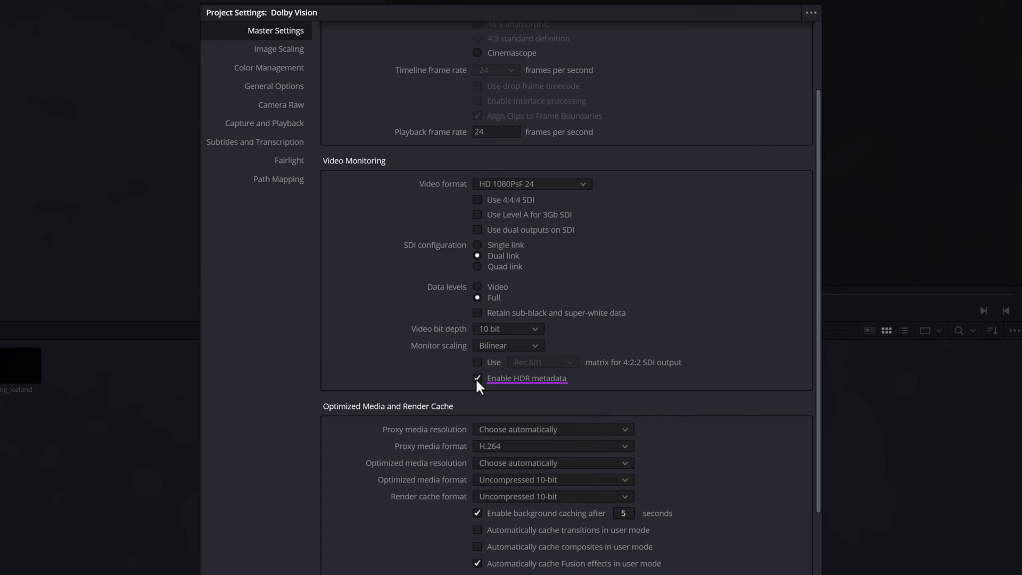
{"action": "left_click", "coordinate": [269, 67]}
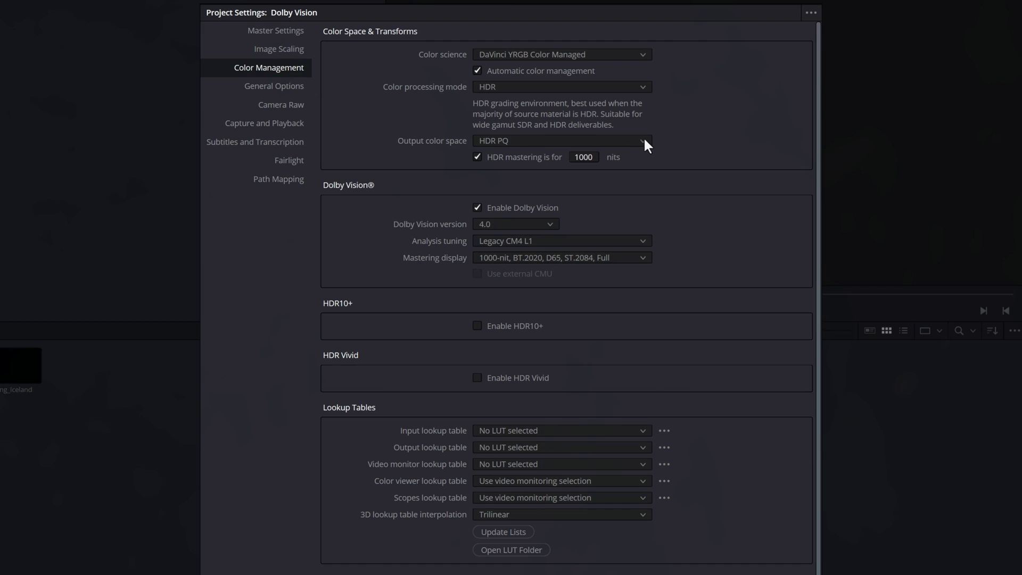
{"action": "left_click", "coordinate": [562, 141]}
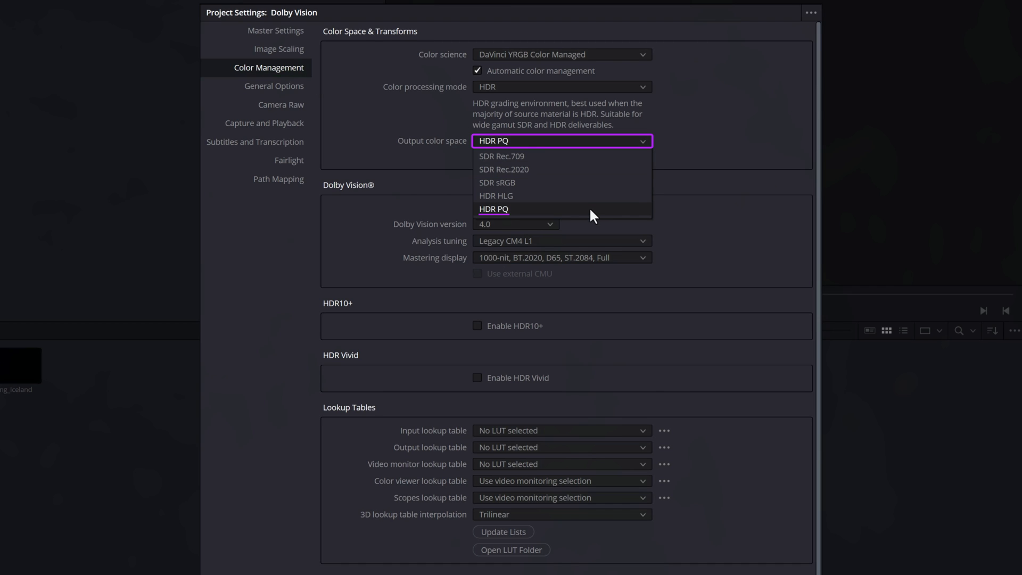
{"action": "left_click", "coordinate": [493, 208]}
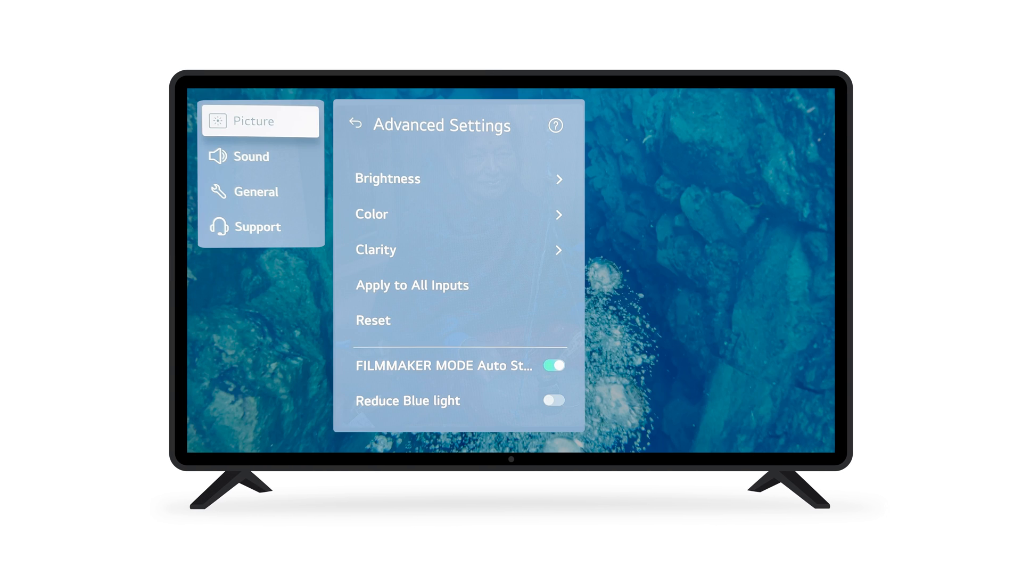
Open the TV's Brightness settings and scroll down to Peak Brightness (High), with Dynamic Tone Mapping Off
{"action": "left_click", "coordinate": [388, 179]}
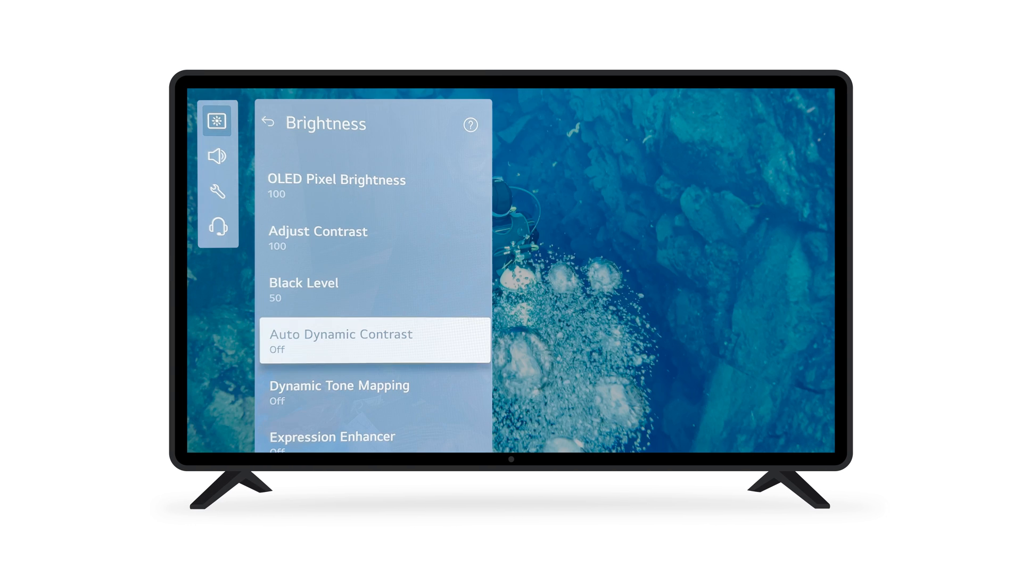
{"action": "scroll", "scroll_direction": "down", "scroll_amount": 3}
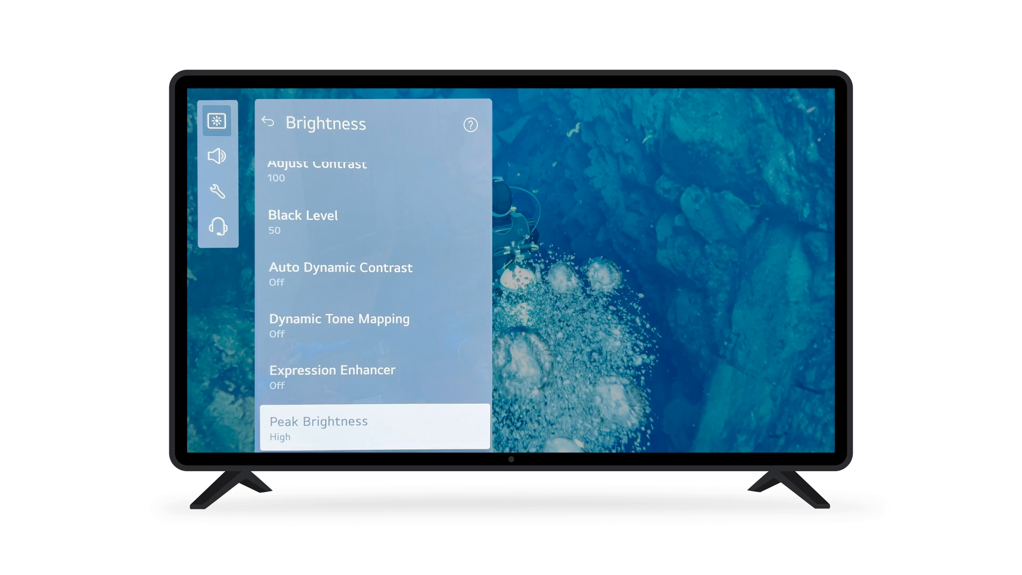
{"action": "scroll", "scroll_direction": "down", "scroll_amount": 3}
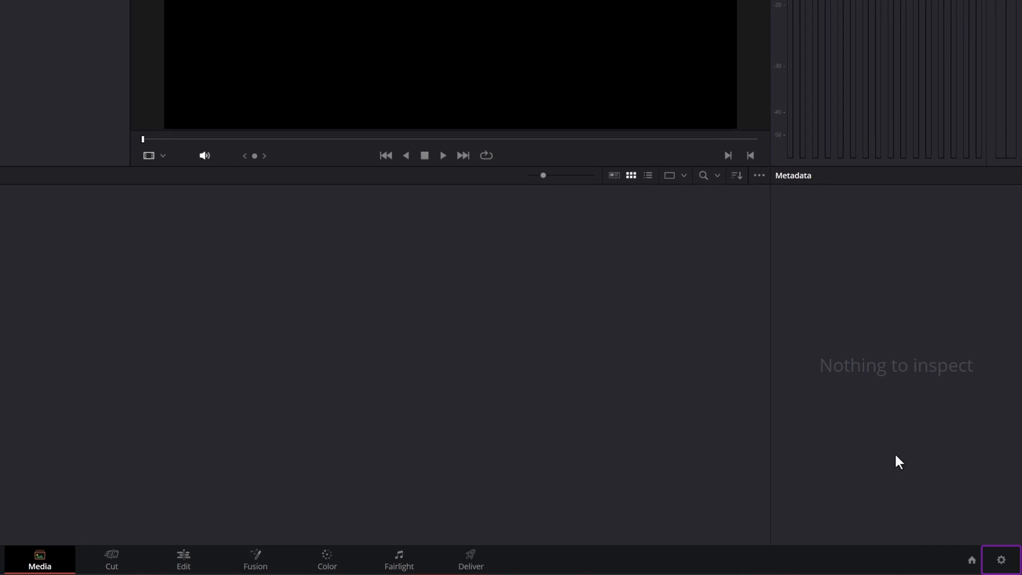
Set color processing mode to HDR, output color space to HDR PQ, and monitoring data levels to Full
{"action": "left_click", "coordinate": [1000, 559]}
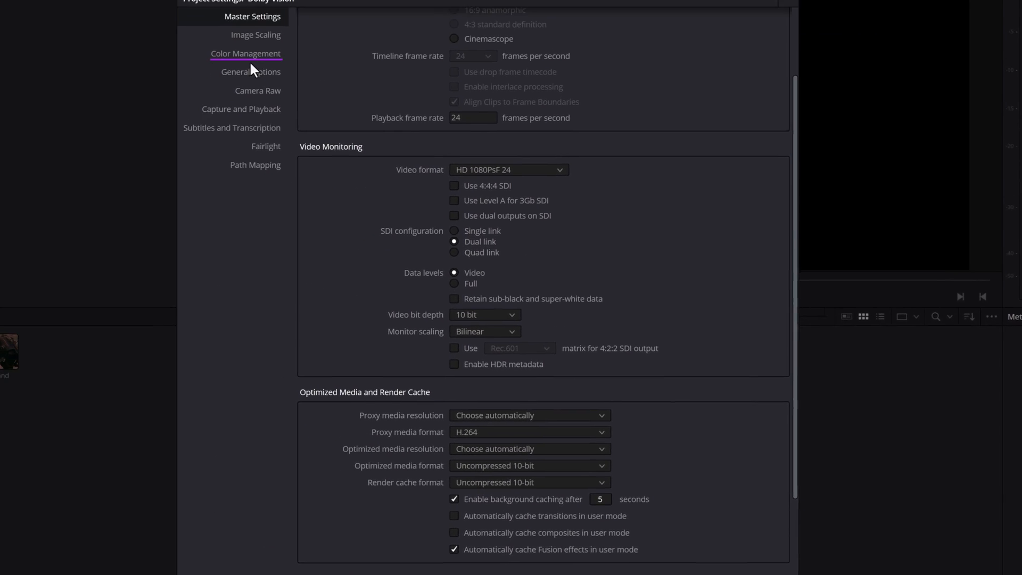
{"action": "left_click", "coordinate": [245, 53]}
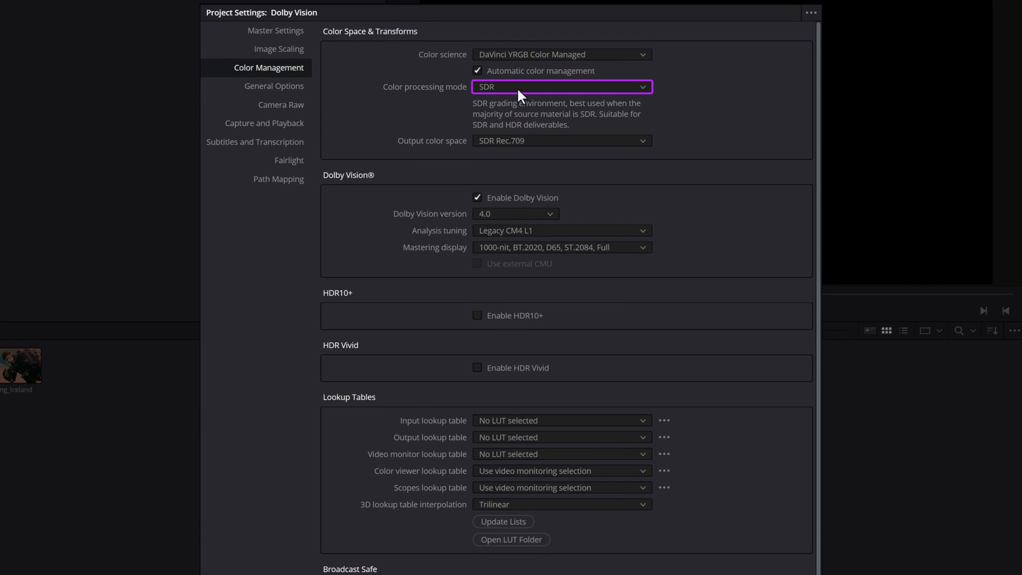
{"action": "left_click", "coordinate": [562, 87]}
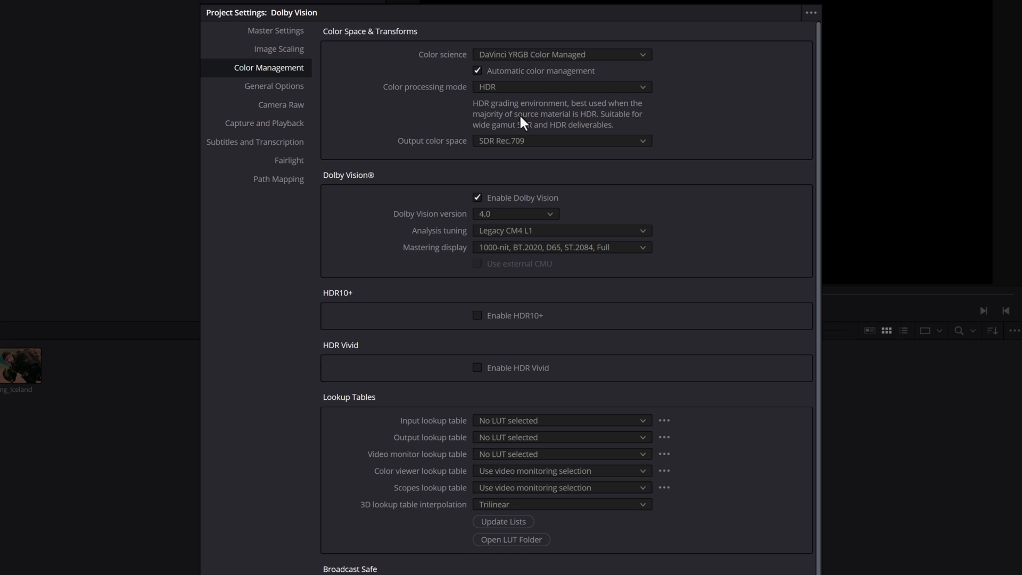
{"action": "left_click", "coordinate": [561, 141]}
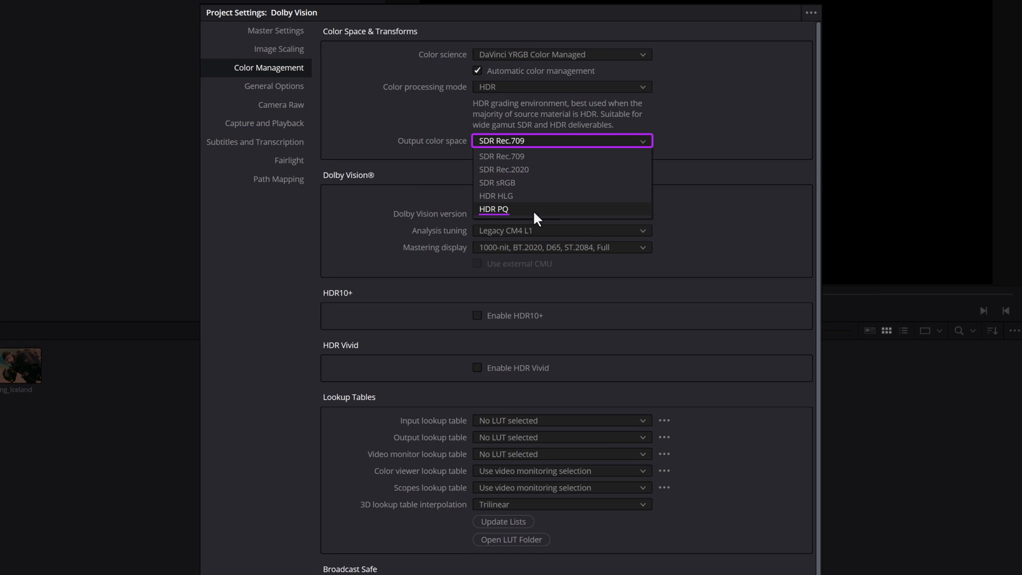
{"action": "left_click", "coordinate": [277, 30]}
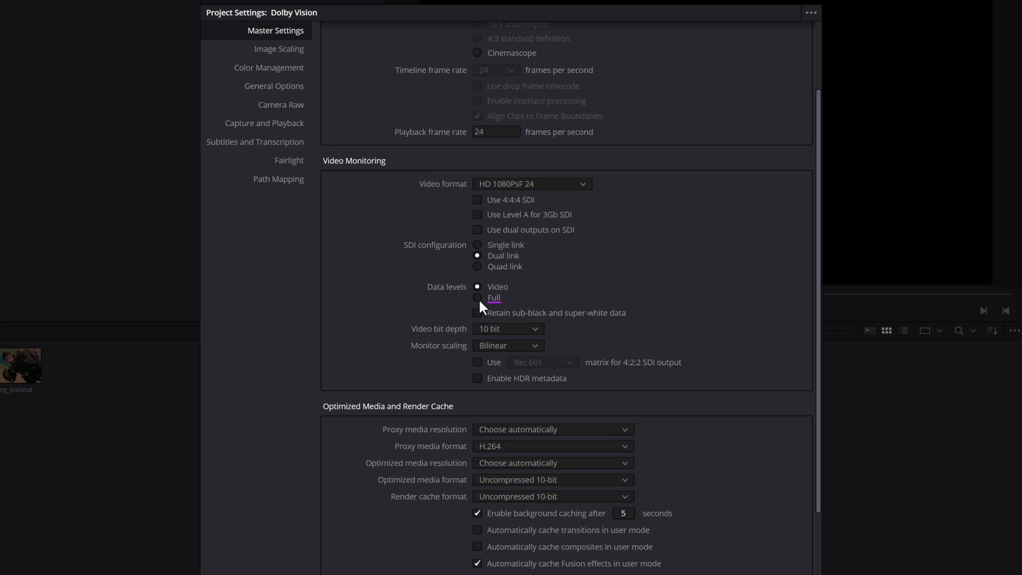
{"action": "left_click", "coordinate": [476, 297]}
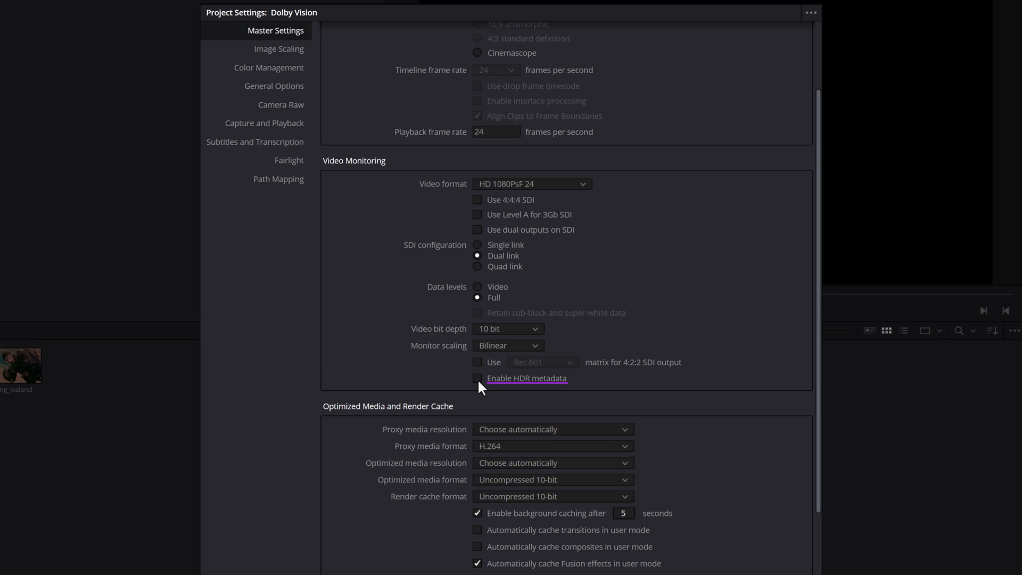